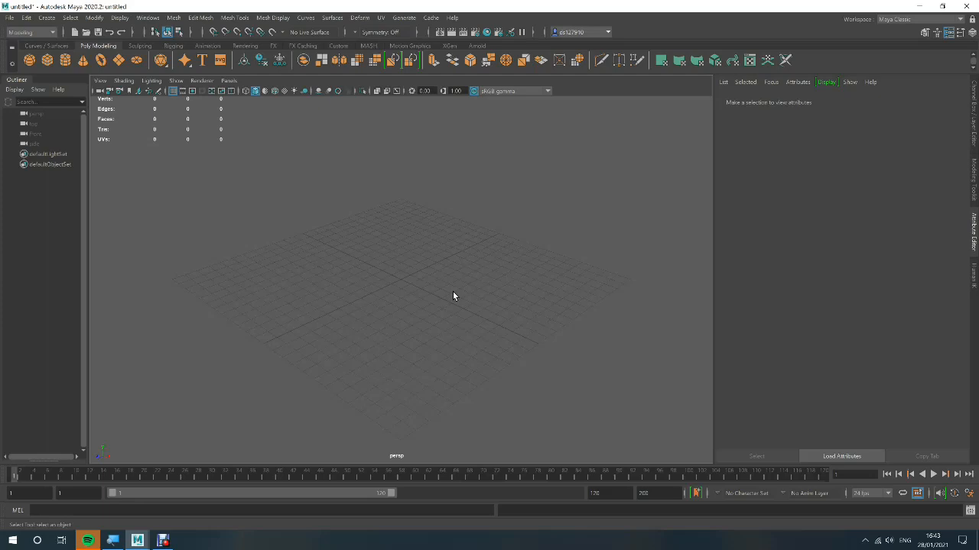
mouse_move(417, 281)
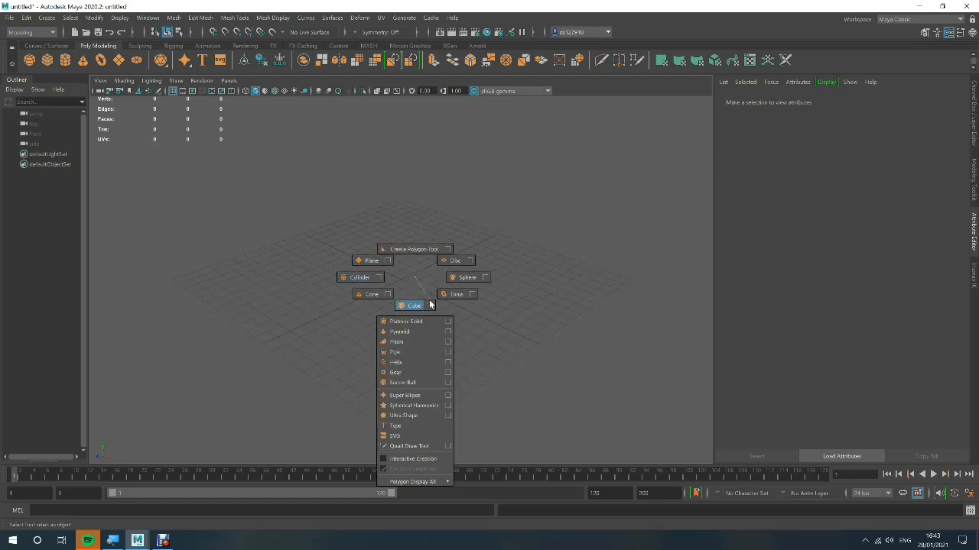
- Create a polygon cube (pCube1) from the Shift+right-click marking menu
left_click(412, 305)
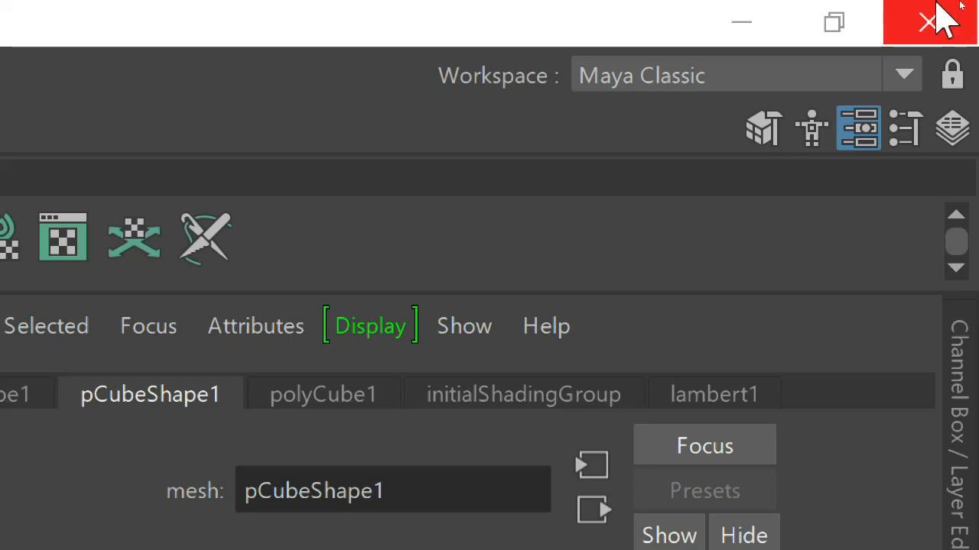
mouse_move(738, 81)
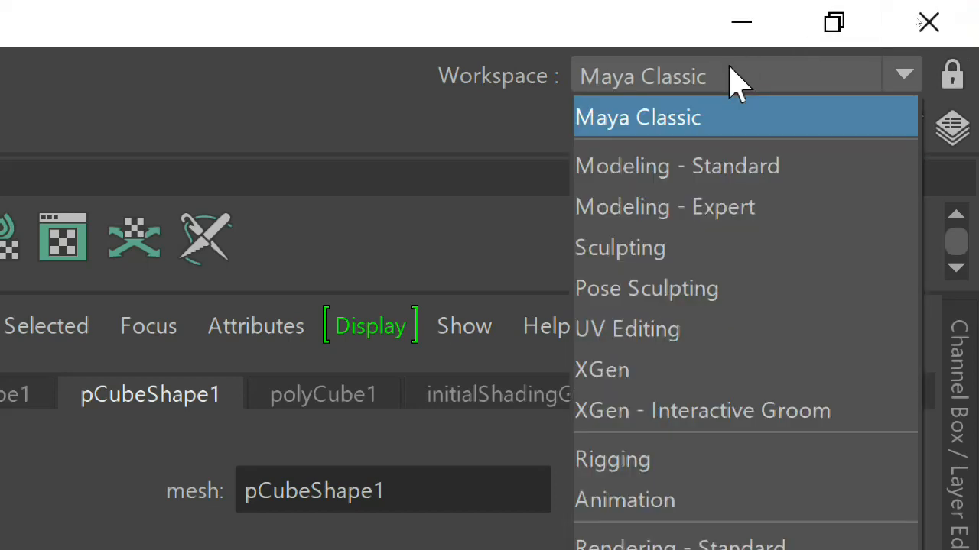
mouse_move(833, 411)
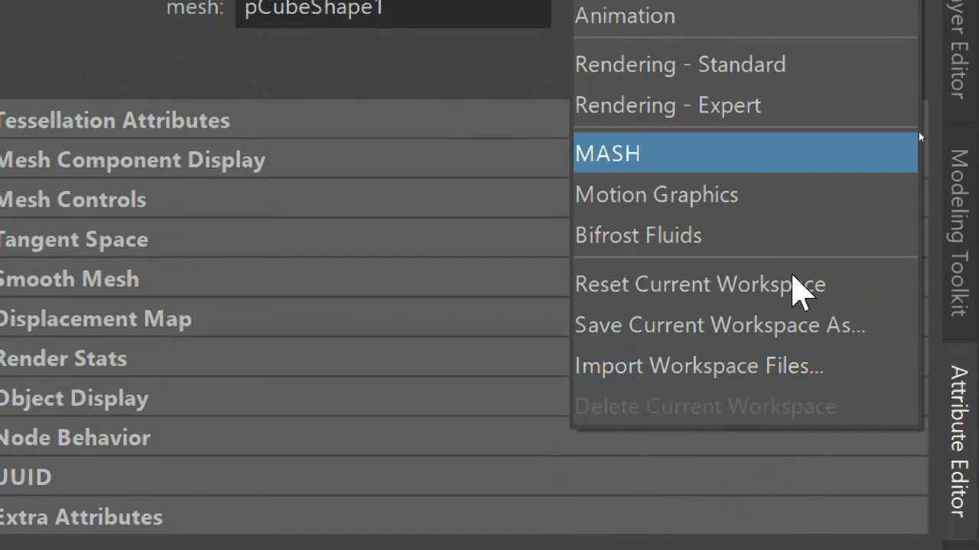
mouse_move(684, 165)
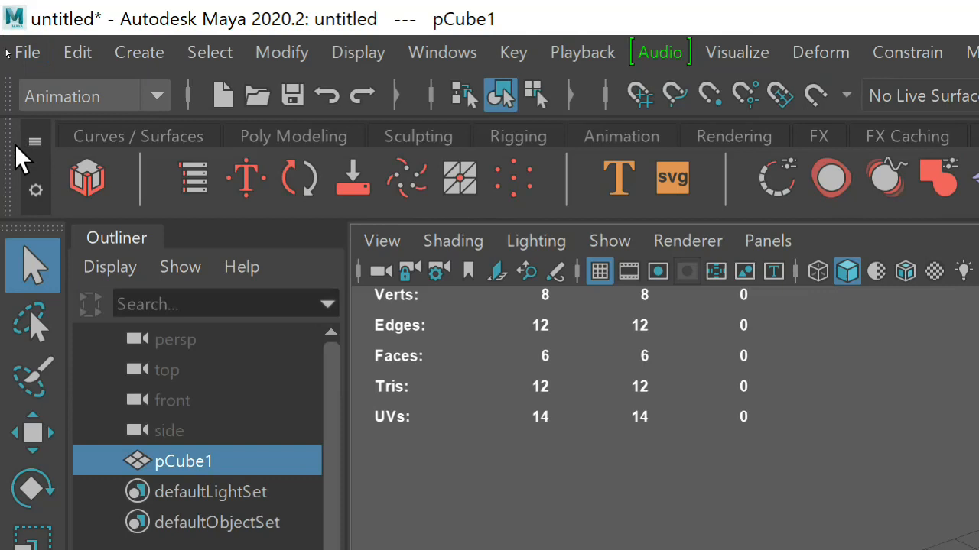
mouse_move(86, 179)
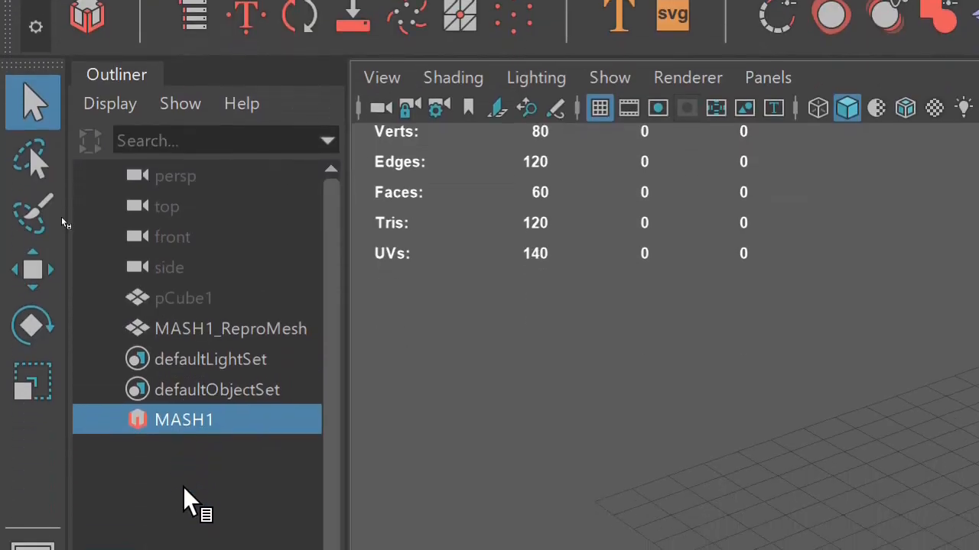
mouse_move(183, 462)
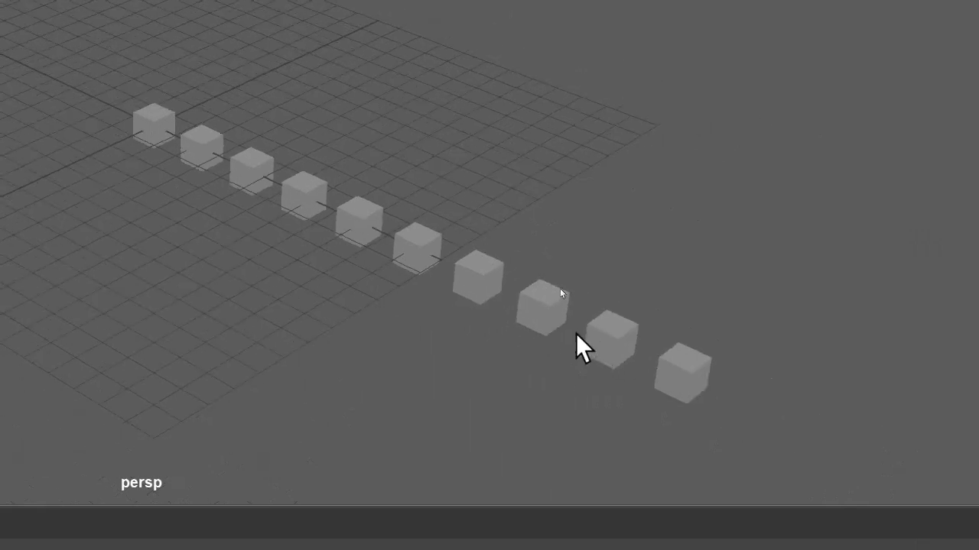
mouse_move(612, 337)
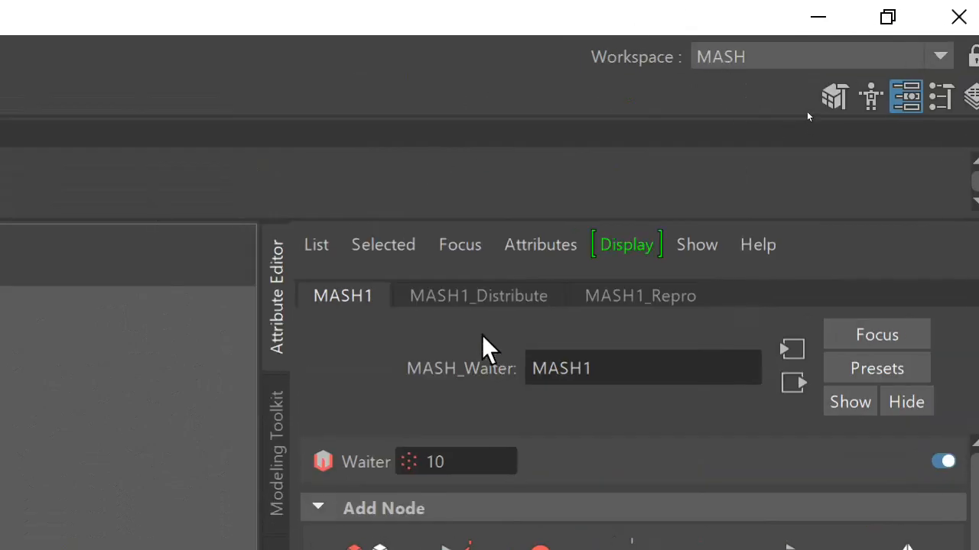
- Set Number of Points on MASH1_Distribute to 6
left_click(478, 296)
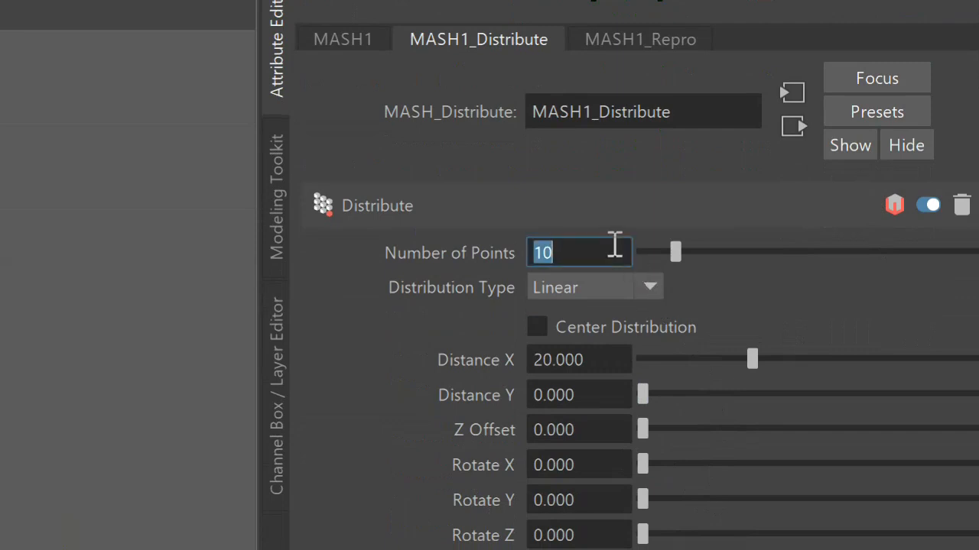
type("6")
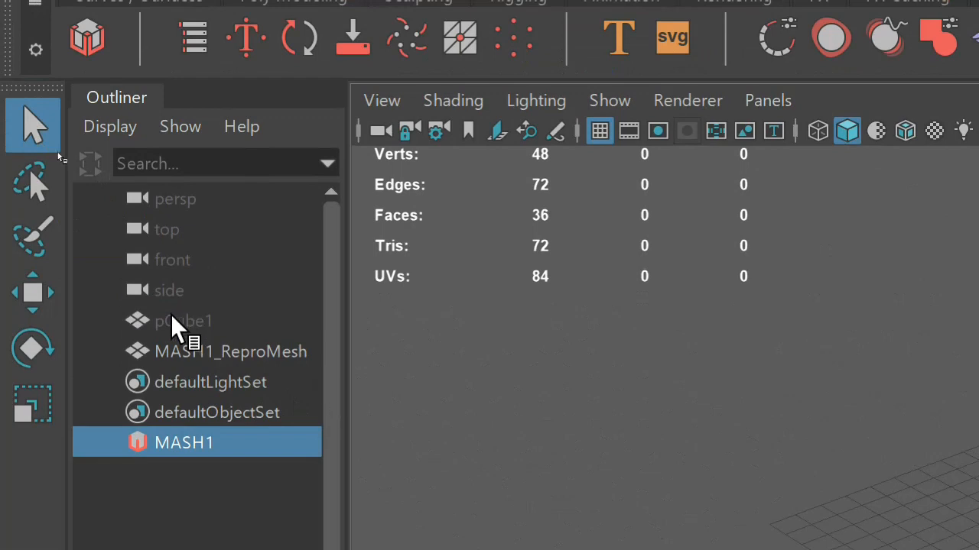
mouse_move(184, 321)
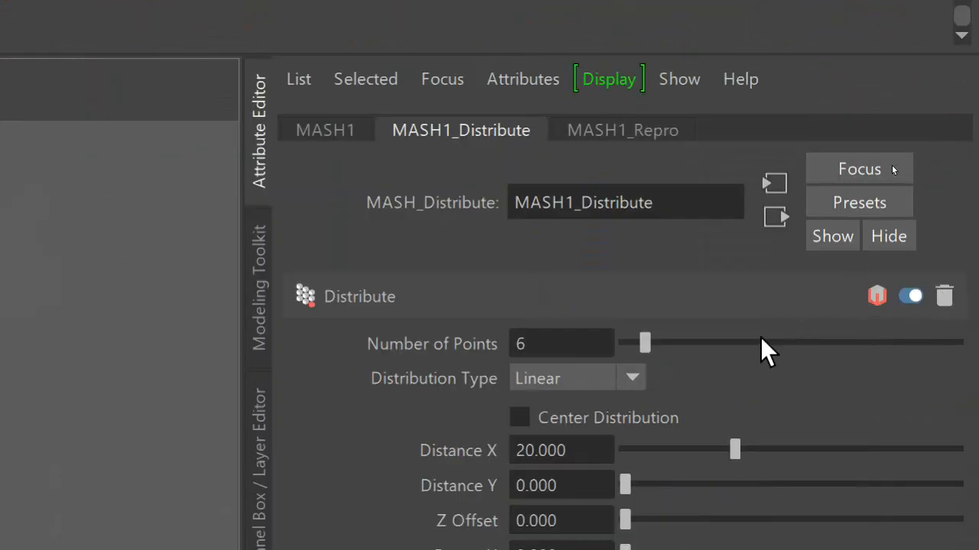
- Change the Distribute node's Distribution Type from Linear to Grid
left_click(632, 376)
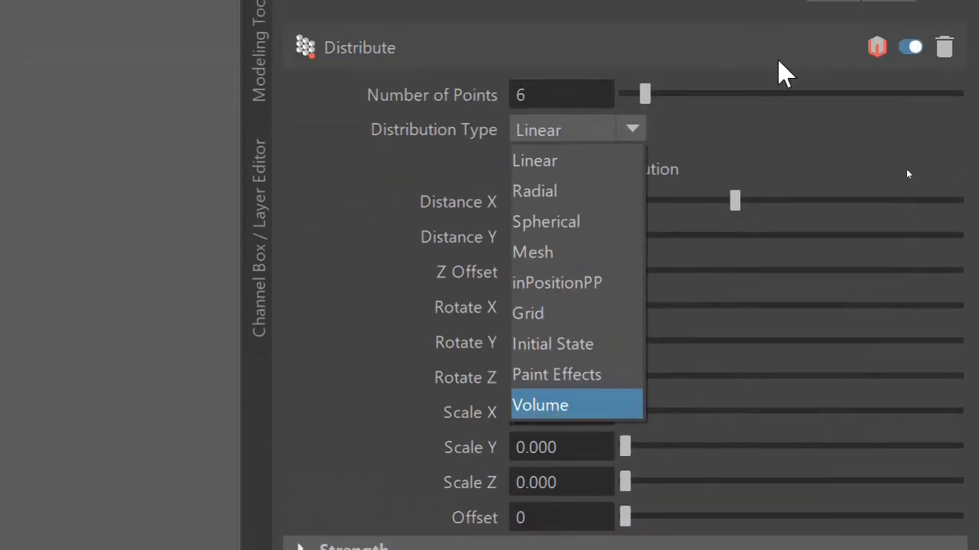
mouse_move(536, 313)
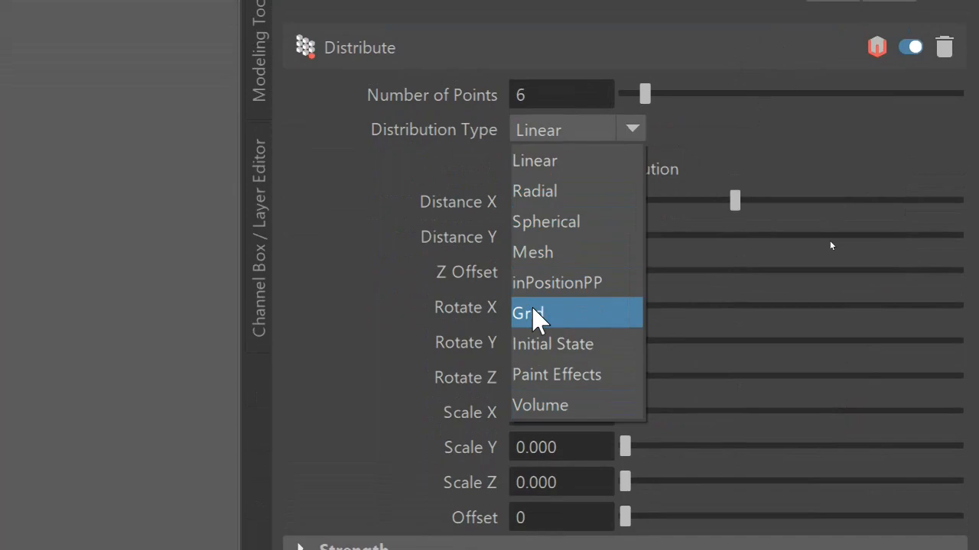
left_click(528, 313)
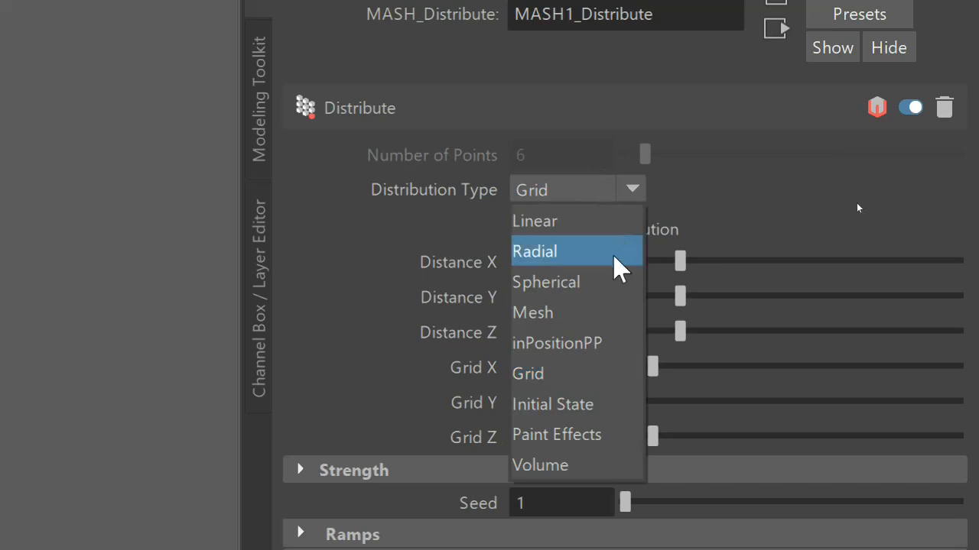
mouse_move(569, 295)
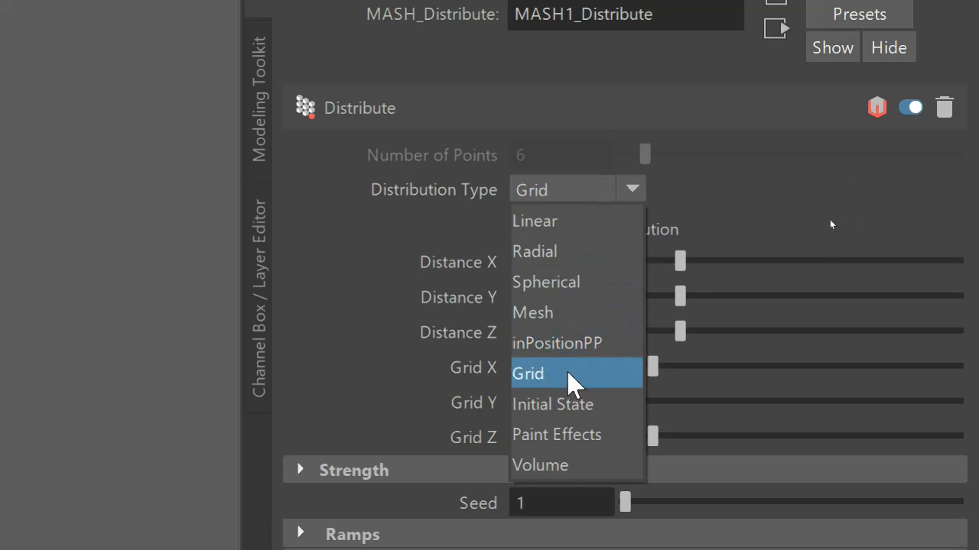
mouse_move(527, 202)
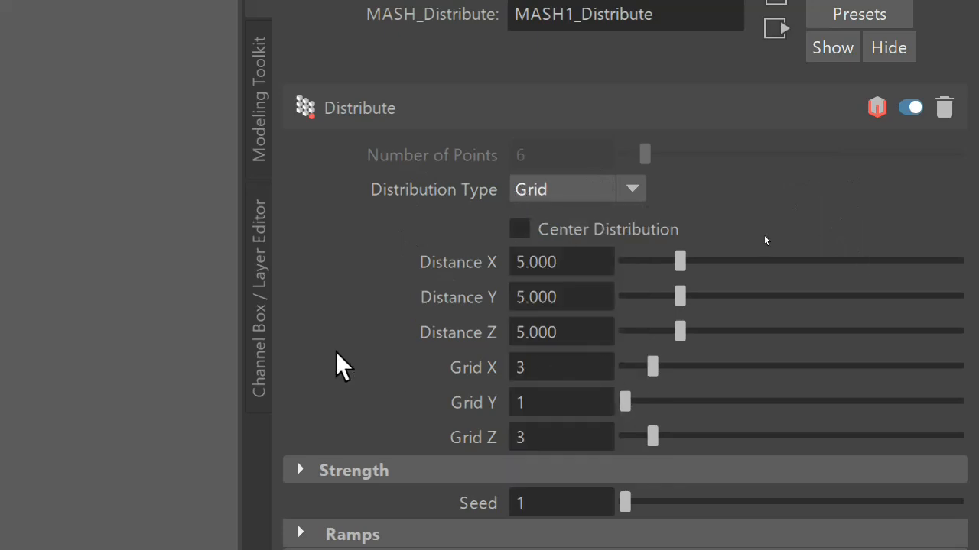
mouse_move(512, 455)
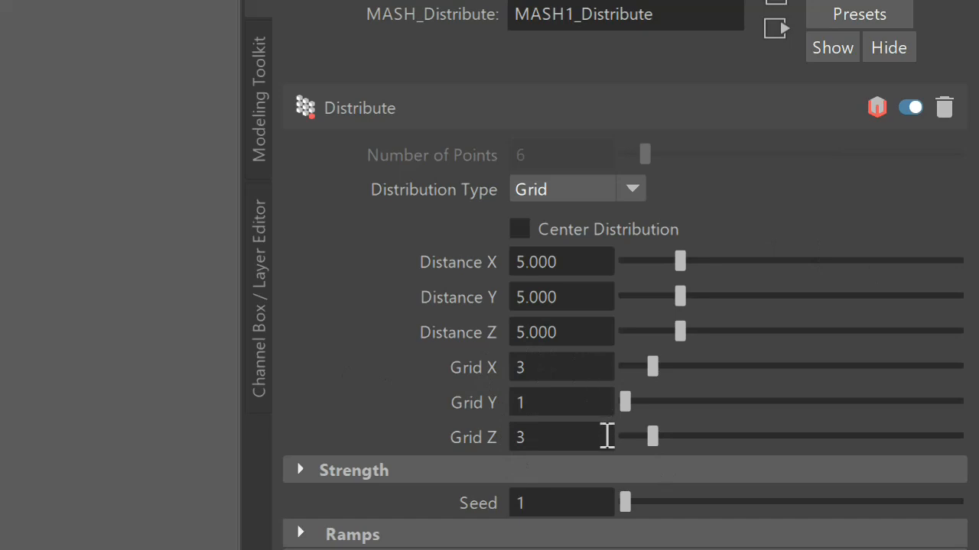
- Enter 3 in the Grid Y field of the Distribute attributes
left_click(561, 403)
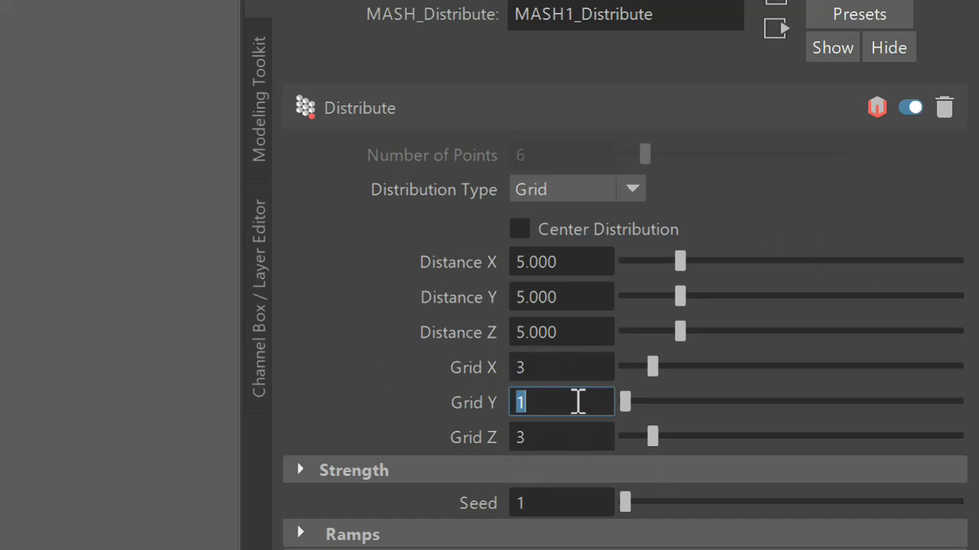
type("3")
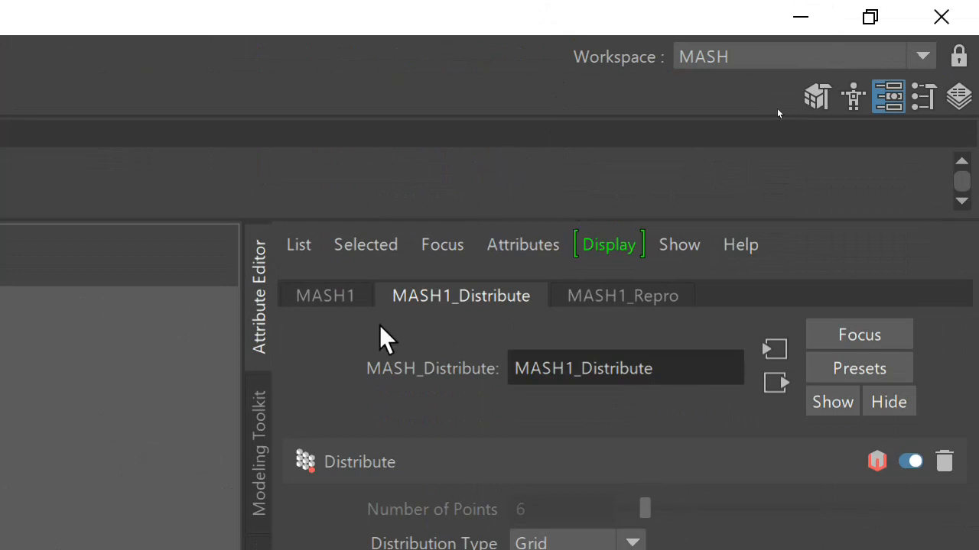
- Return to the MASH1 Waiter settings and scroll to the Add Node list
left_click(324, 296)
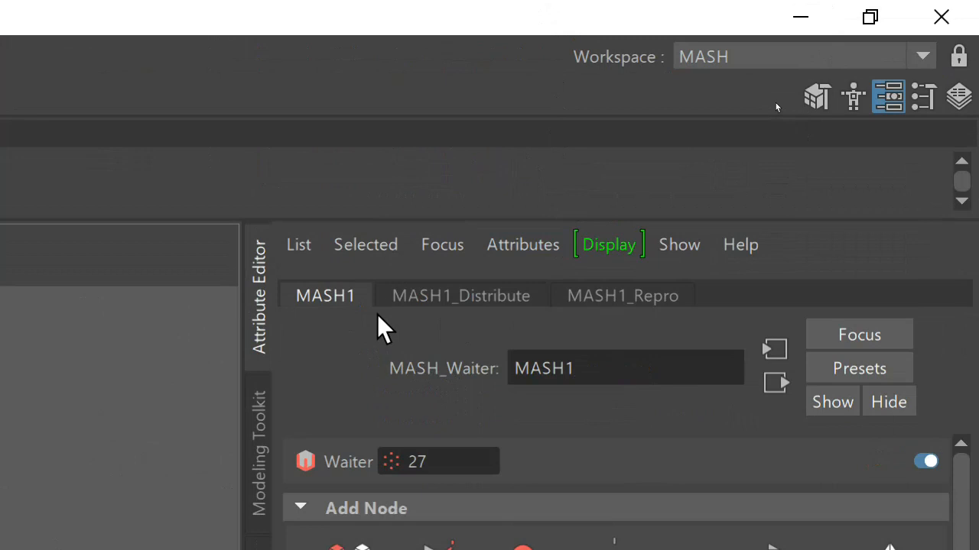
mouse_move(325, 306)
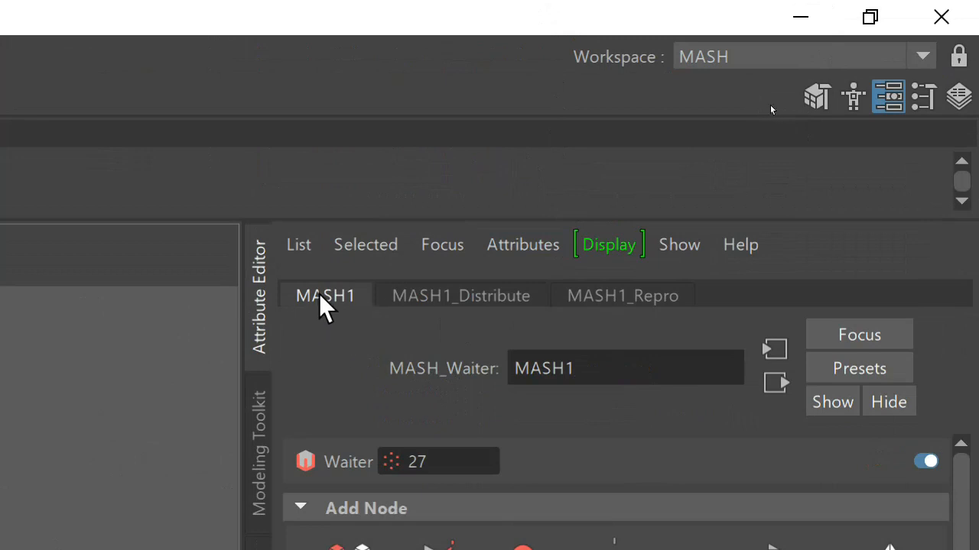
scroll("down", 3)
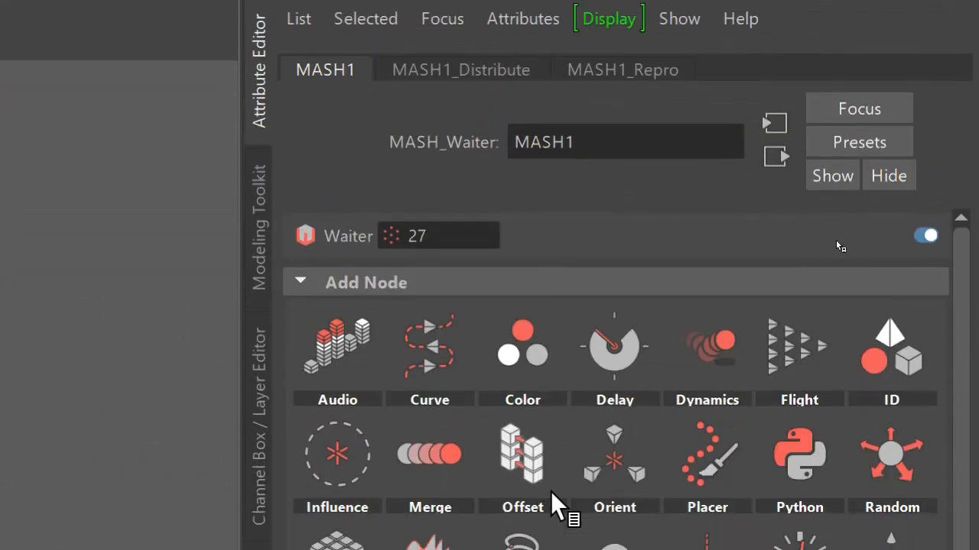
scroll("down", 3)
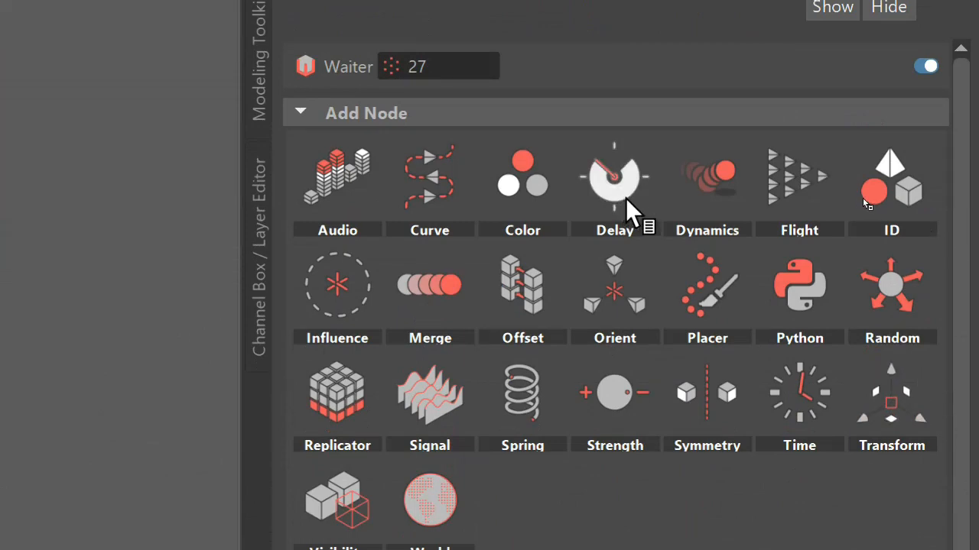
mouse_move(356, 240)
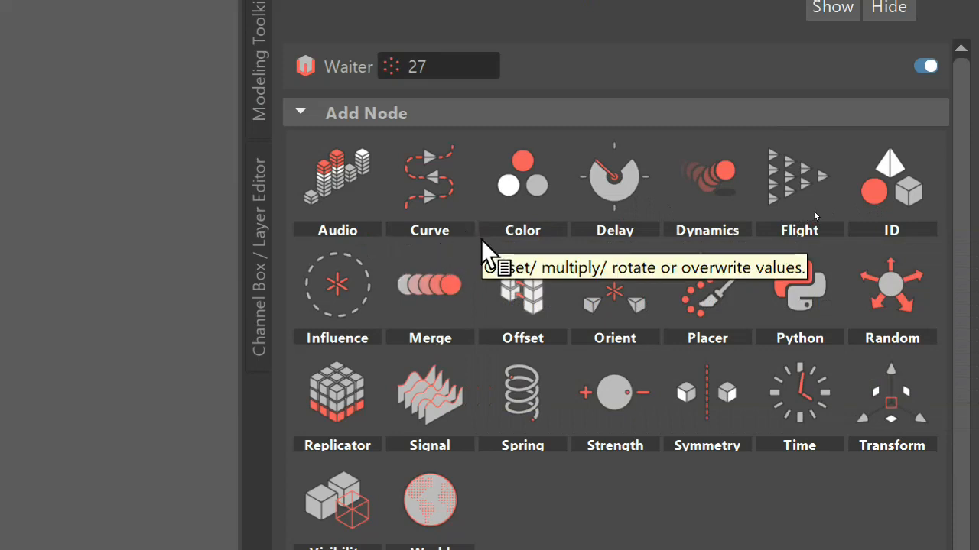
mouse_move(627, 394)
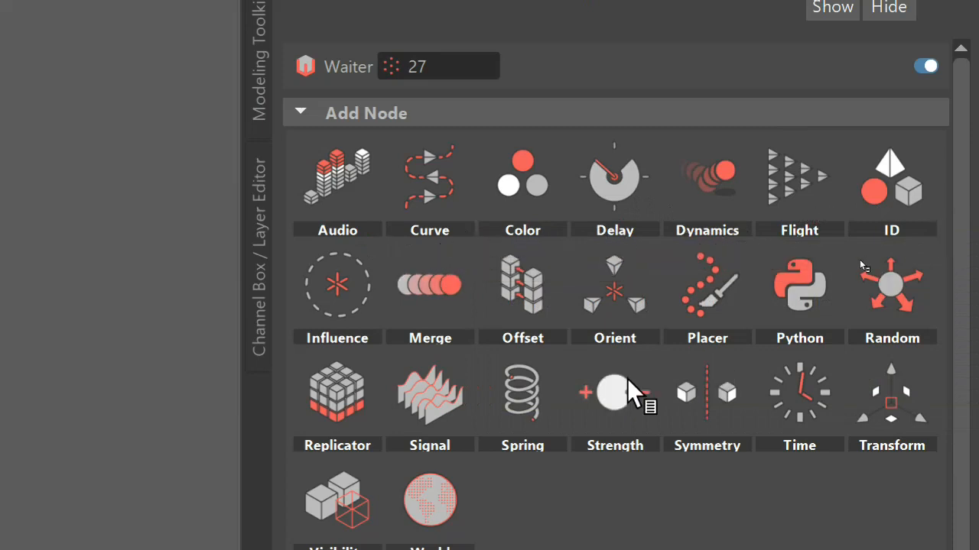
mouse_move(536, 268)
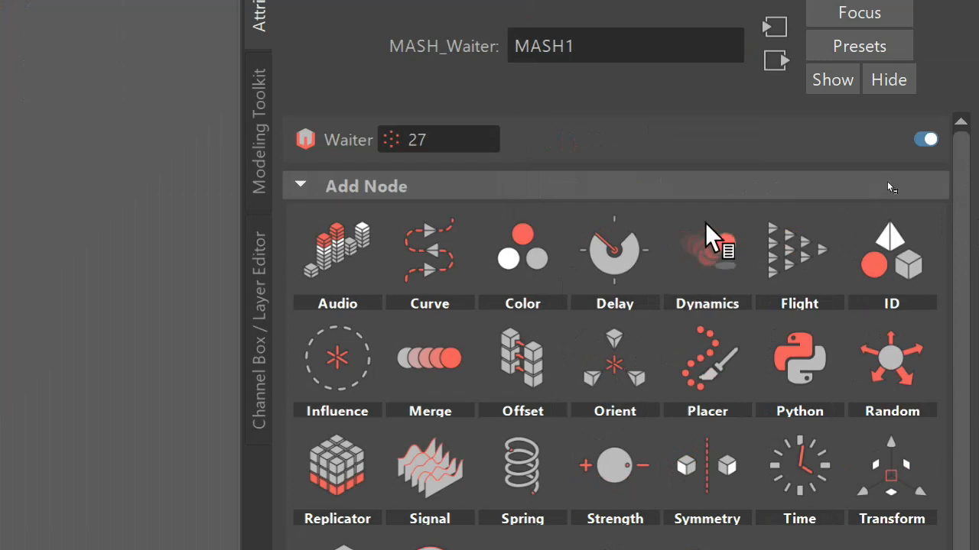
mouse_move(707, 250)
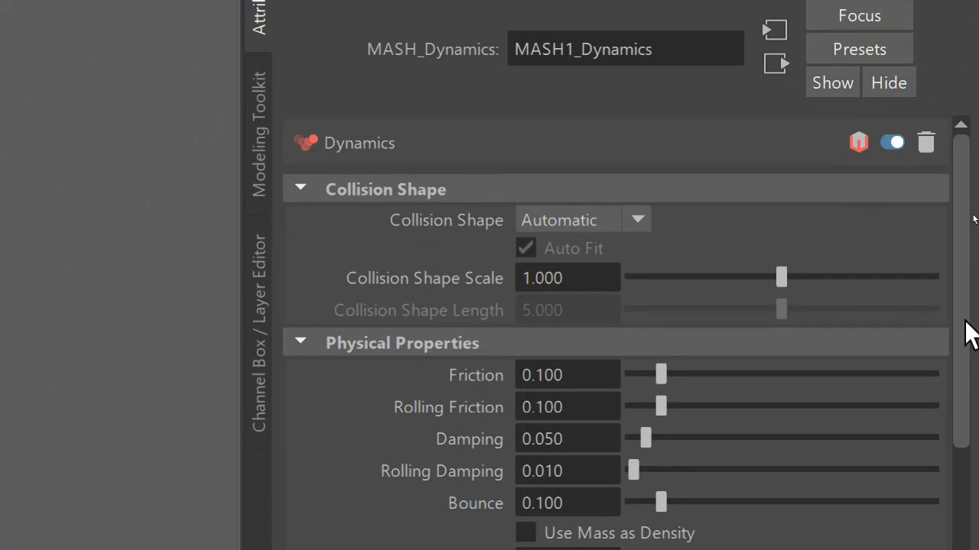
scroll("down", 3)
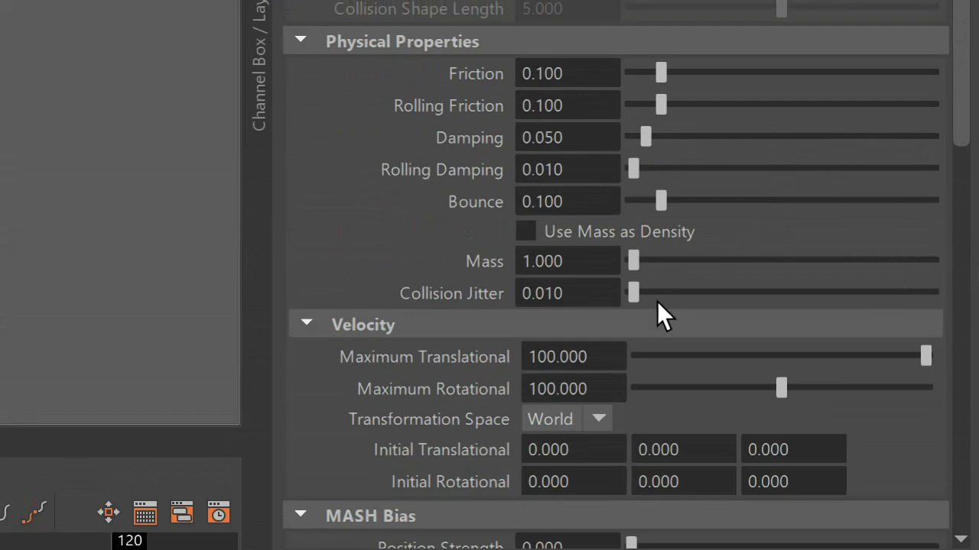
scroll("down", 3)
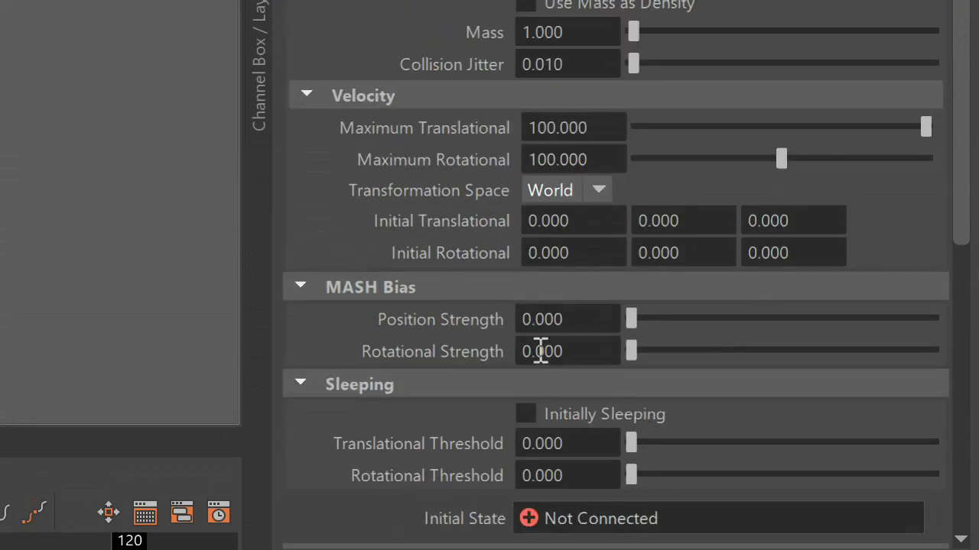
scroll("down", 3)
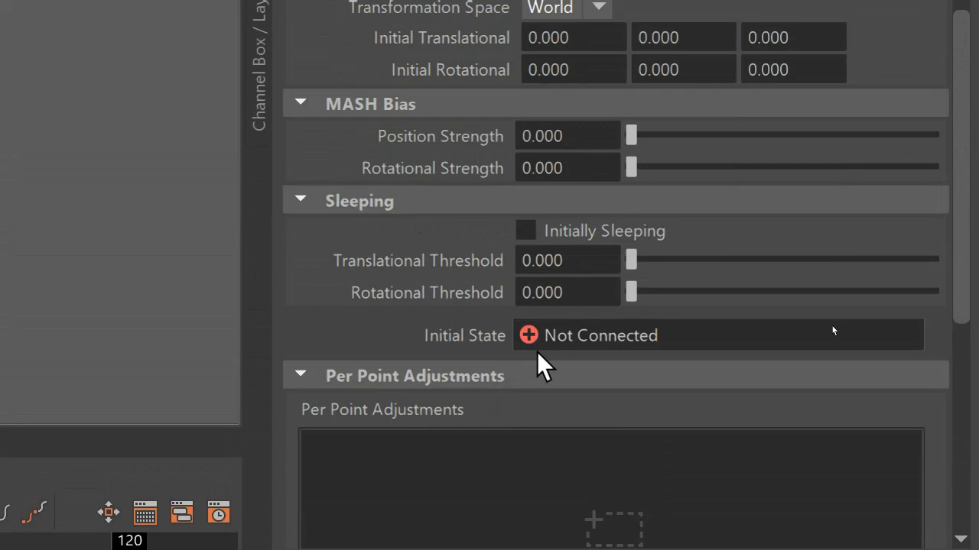
scroll("down", 3)
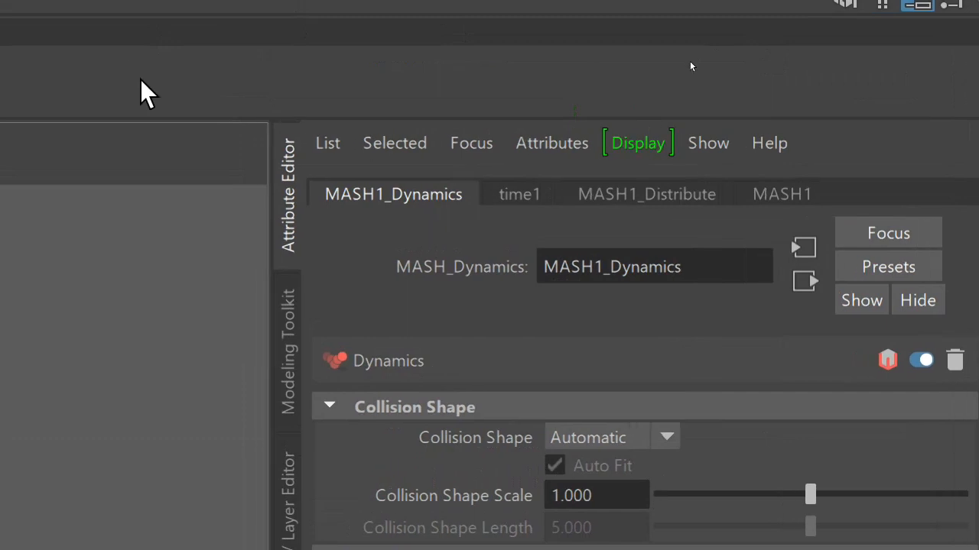
mouse_move(788, 195)
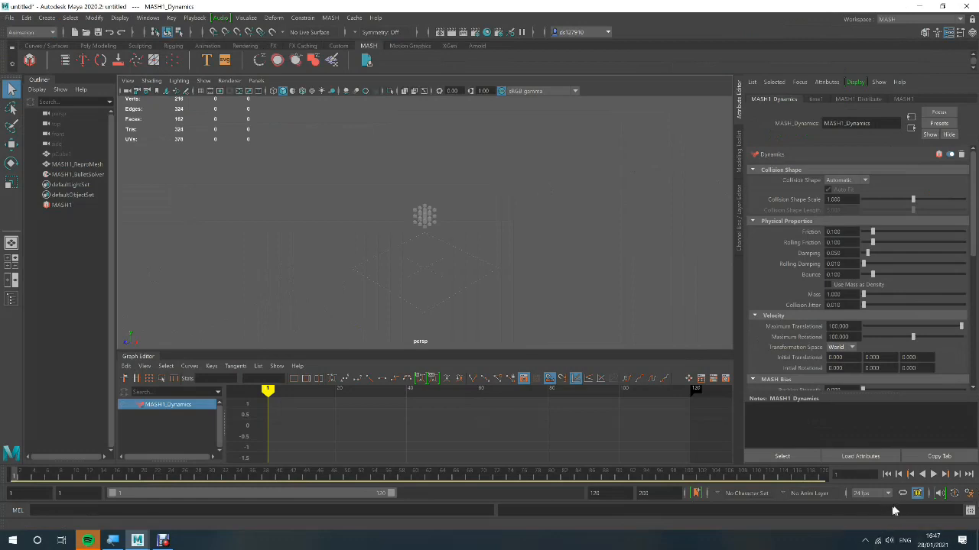
mouse_move(937, 474)
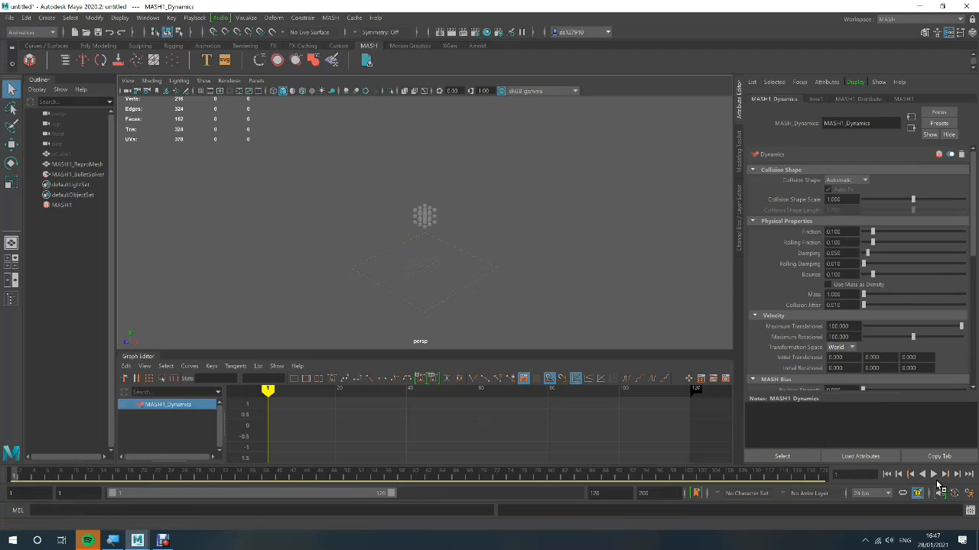
left_click(934, 474)
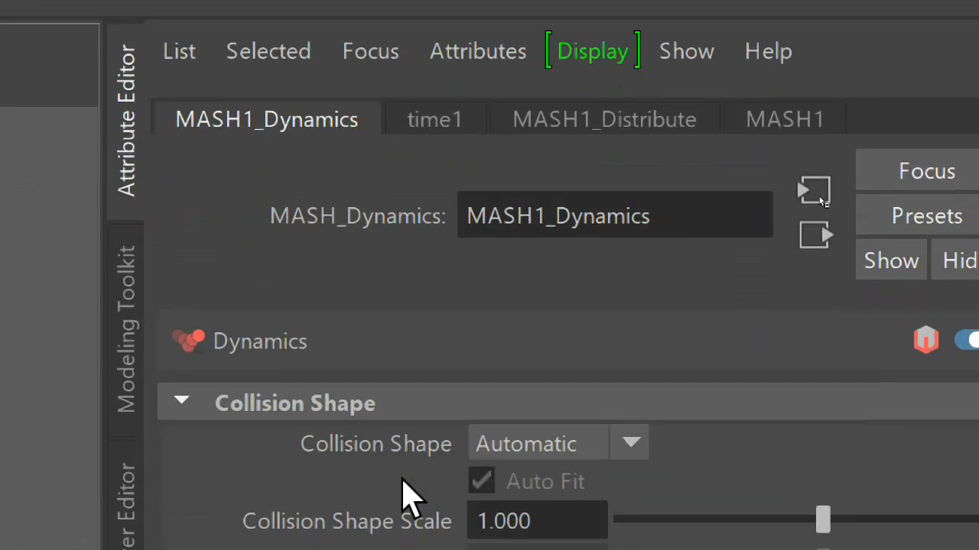
- Drag MASH1_Dynamics Bounce slider from 0.100 up to 1.000
scroll("down", 3)
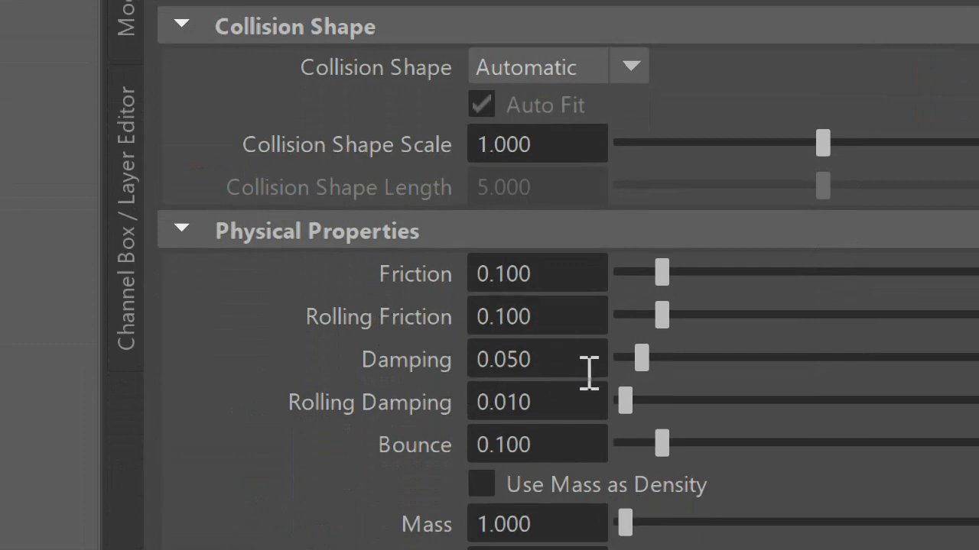
mouse_move(470, 417)
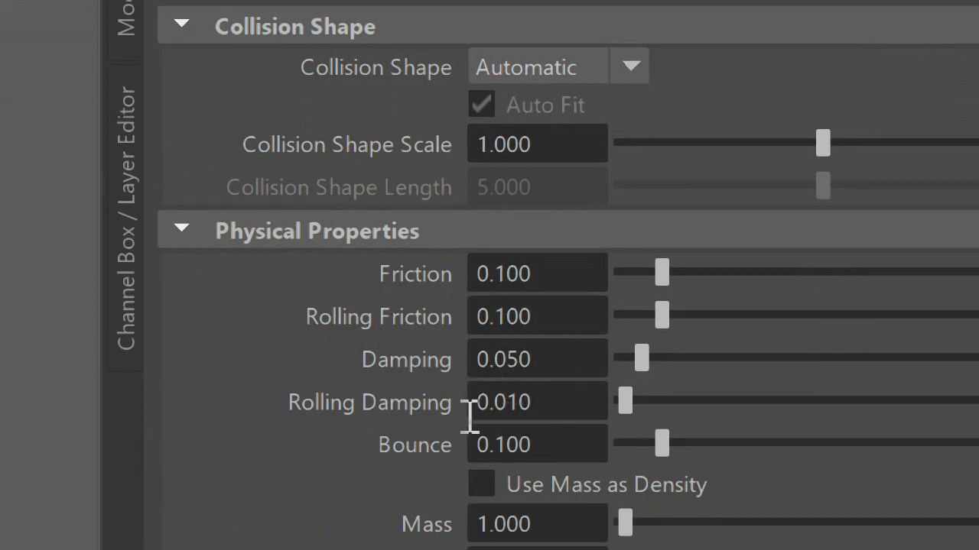
scroll("down", 3)
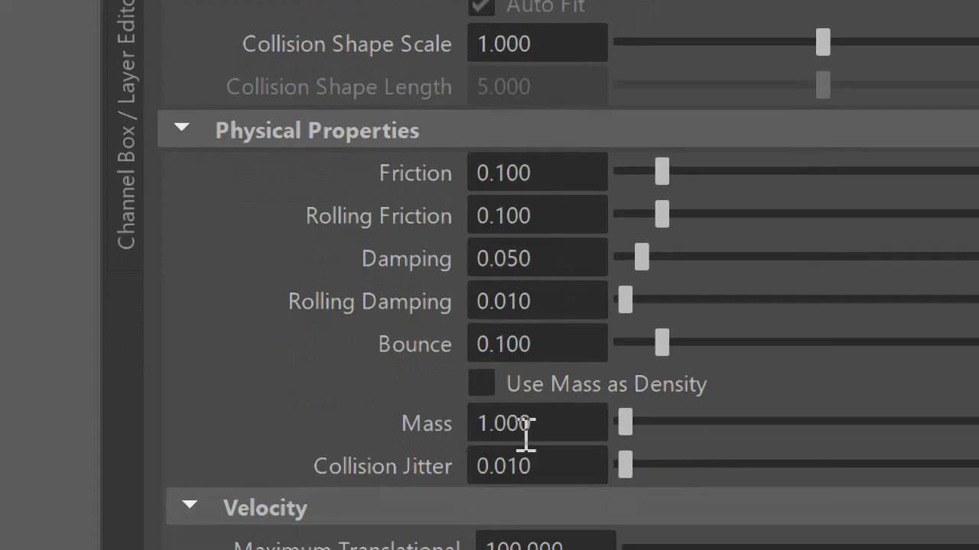
mouse_move(458, 386)
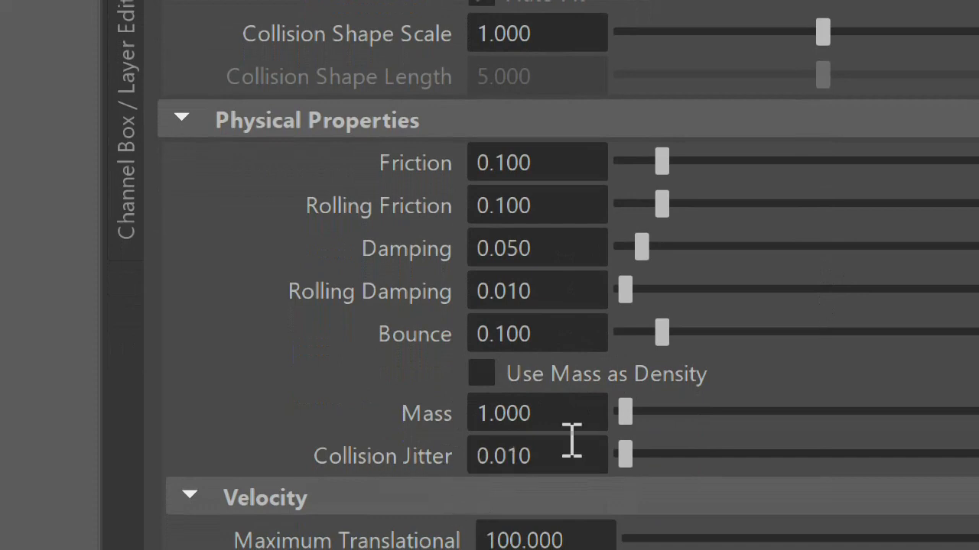
left_click_drag(660, 333, 665, 332)
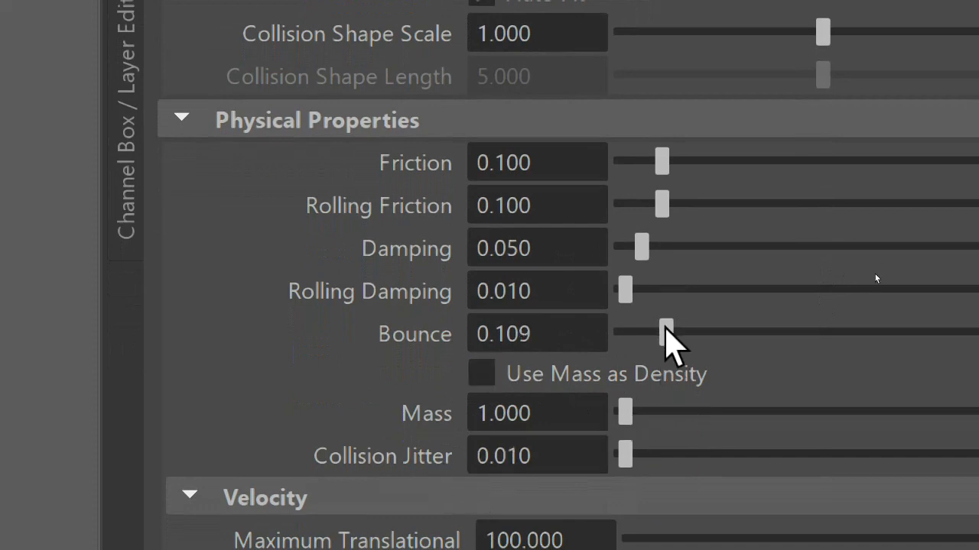
left_click_drag(665, 333, 916, 333)
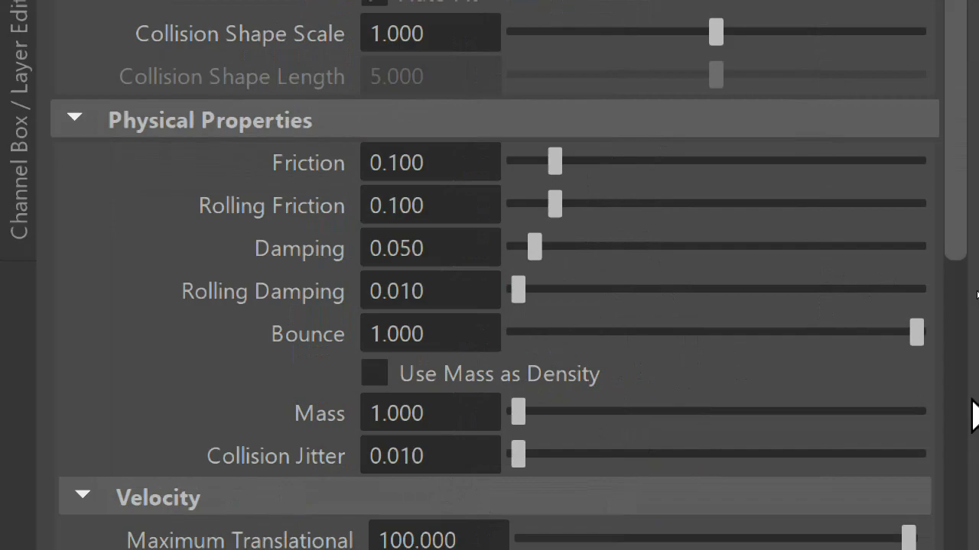
scroll("down", 3)
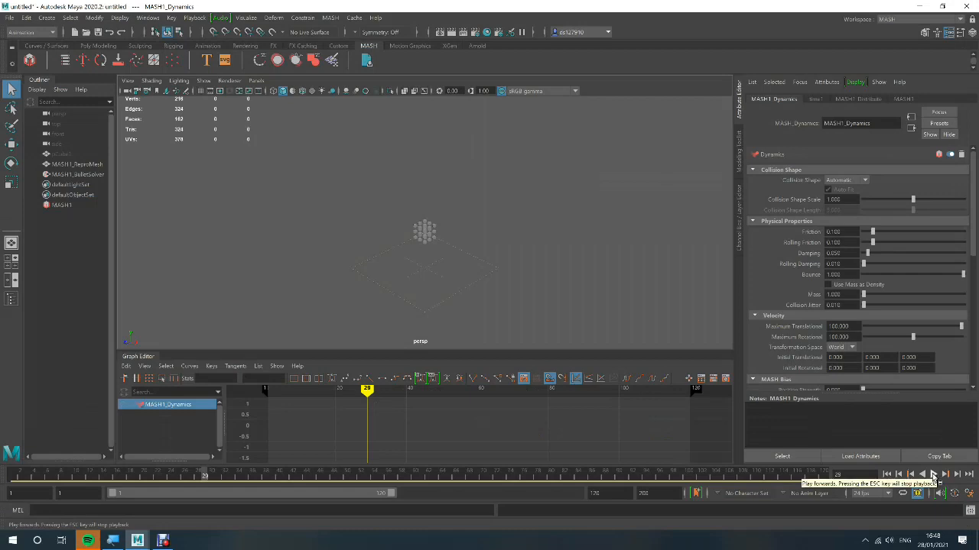
- Play the timeline so the 27 cubes fall and bounce across the ground
left_click(933, 474)
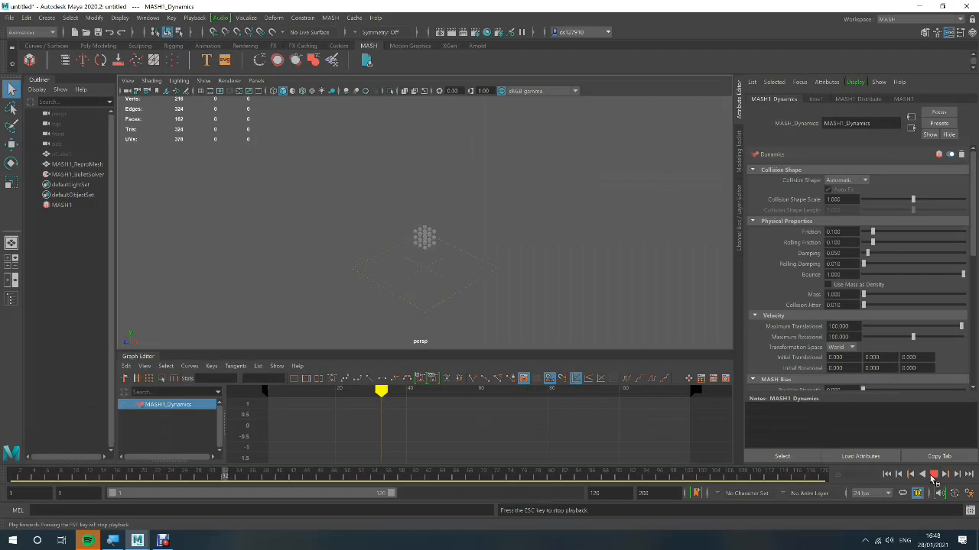
left_click(933, 474)
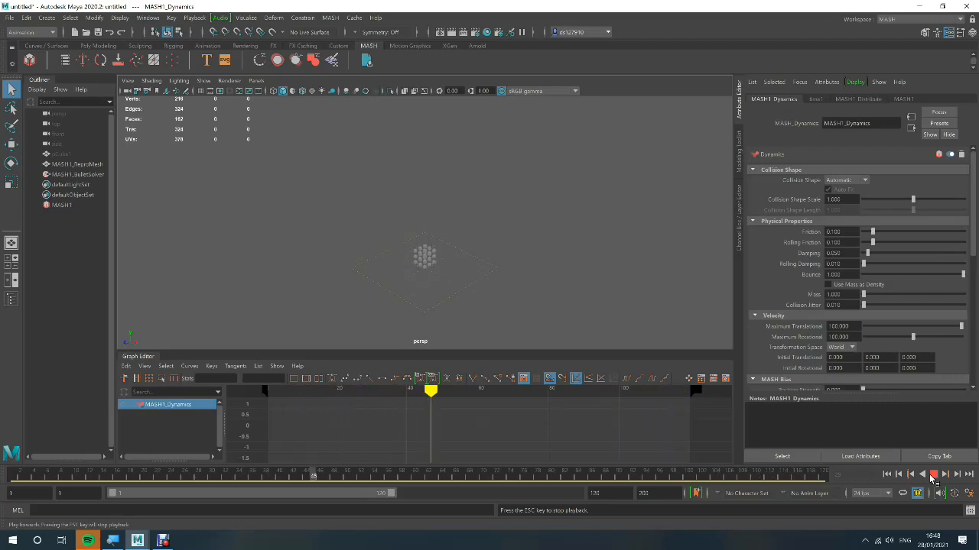
left_click(932, 475)
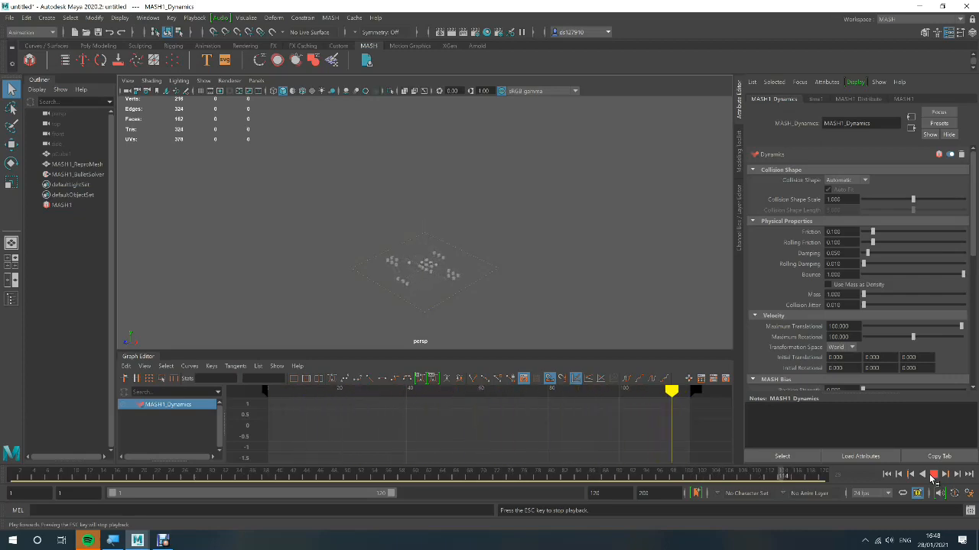
left_click(932, 474)
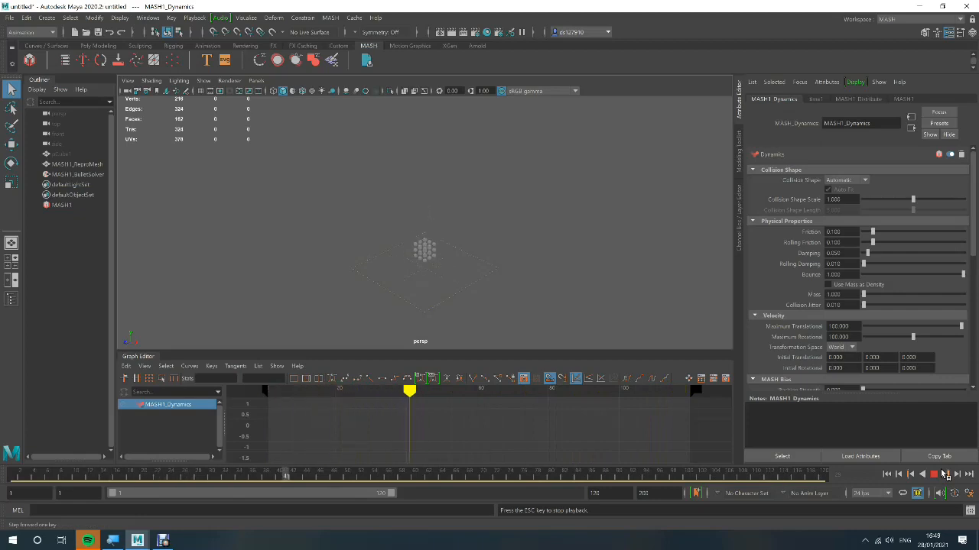
left_click(922, 474)
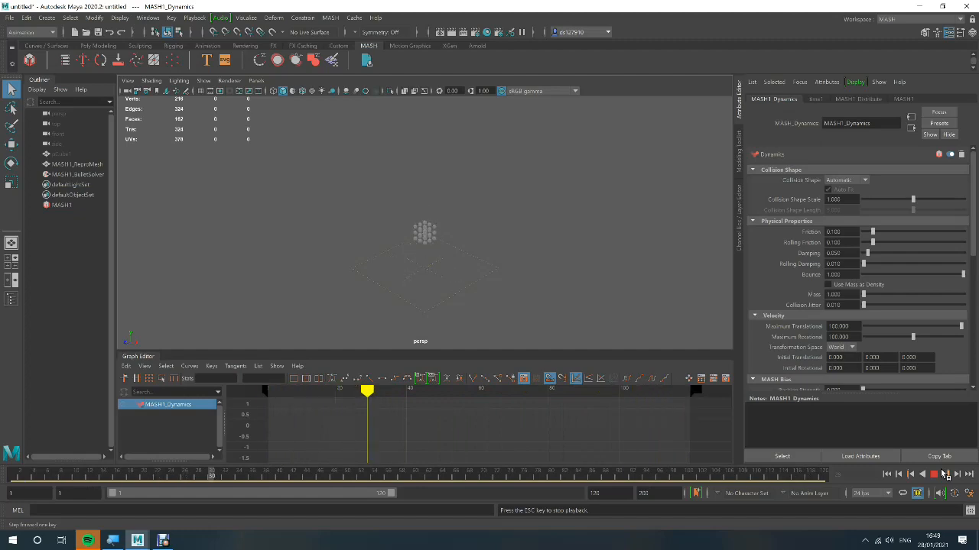
left_click(934, 474)
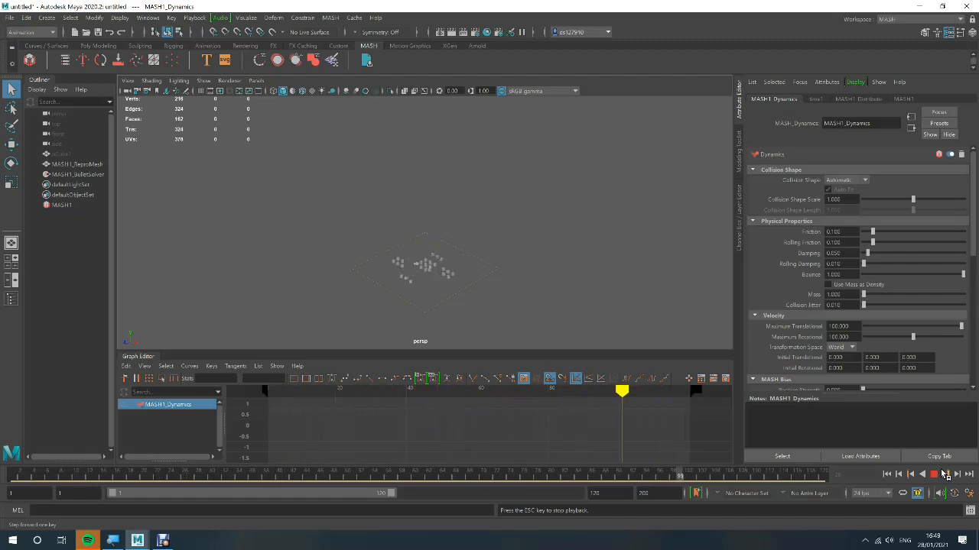